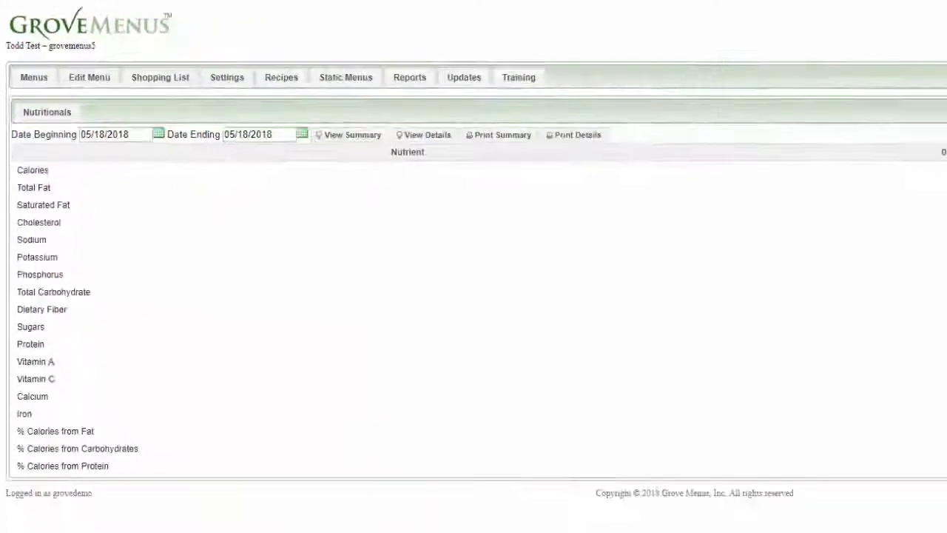
- Show the 05/18/2018 nutrient summary, then the per-meal breakfast, lunch and dinner breakdown
{"action": "left_click", "coordinate": [352, 135]}
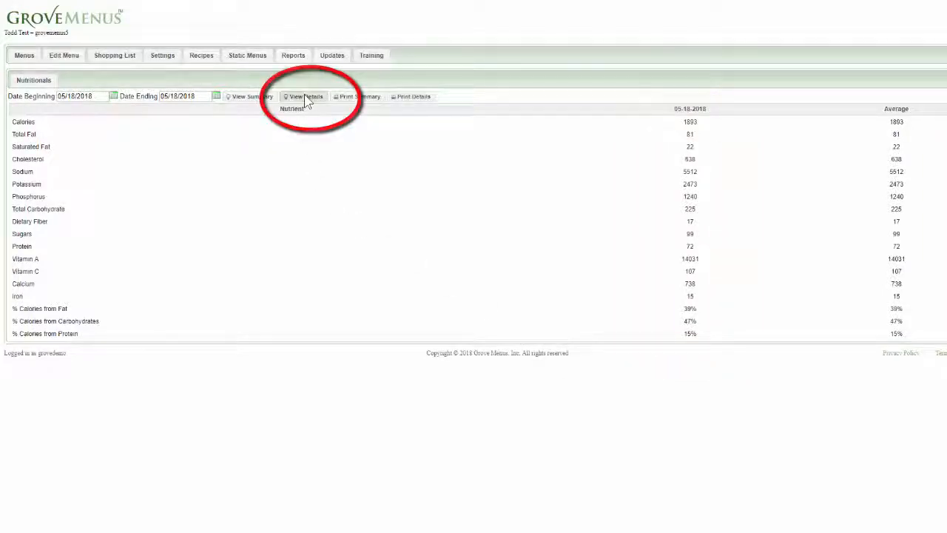
{"action": "left_click", "coordinate": [305, 96]}
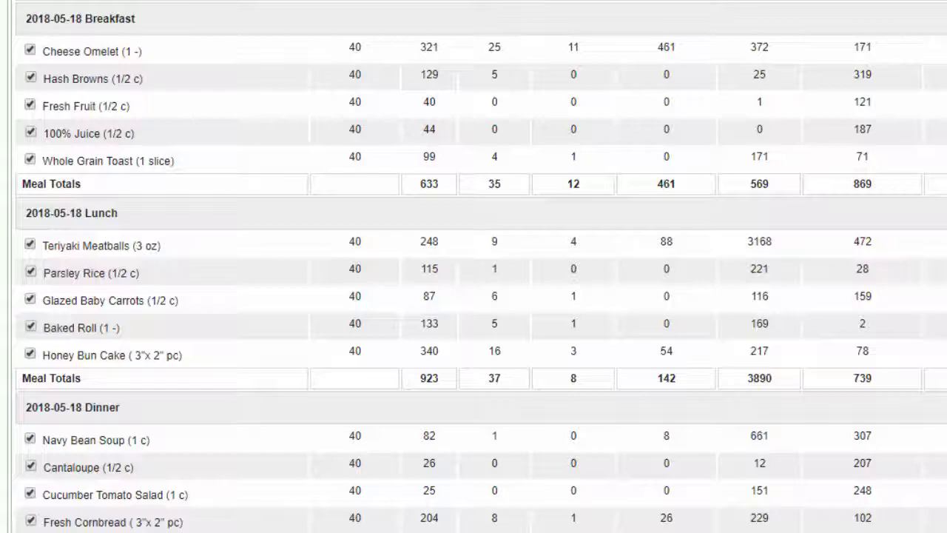
- Set the report end date to May 19, 2018 and reopen the two-day per-meal details with averages
{"action": "left_click", "coordinate": [337, 130]}
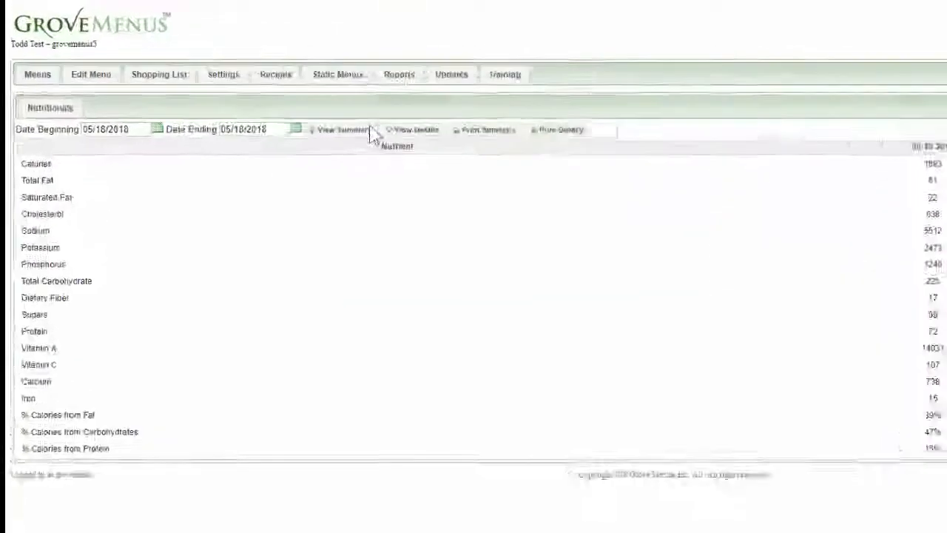
{"action": "left_click", "coordinate": [296, 128]}
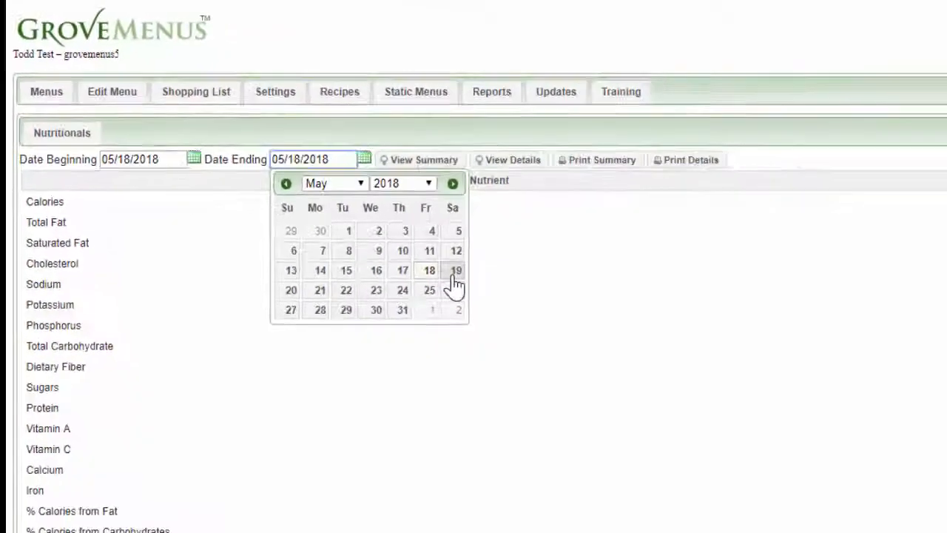
{"action": "left_click", "coordinate": [455, 269]}
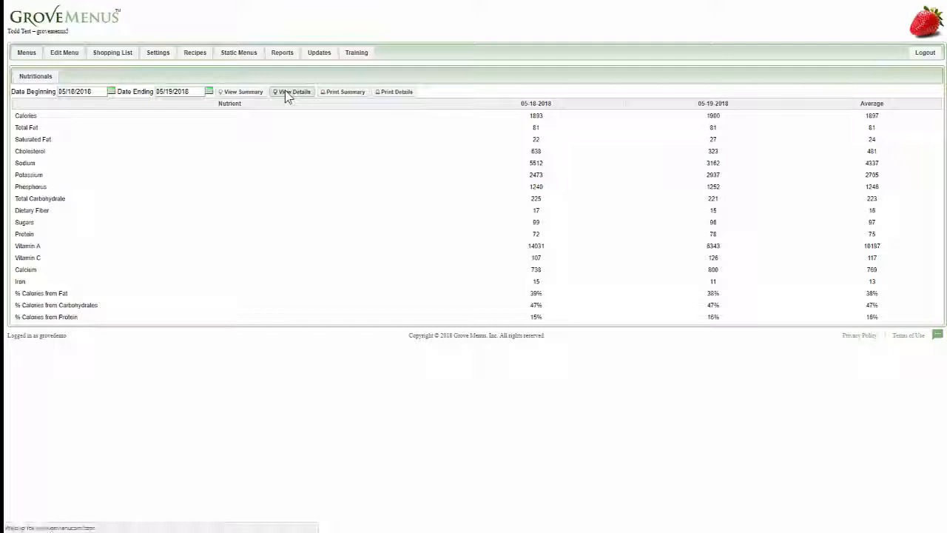
{"action": "left_click", "coordinate": [294, 92]}
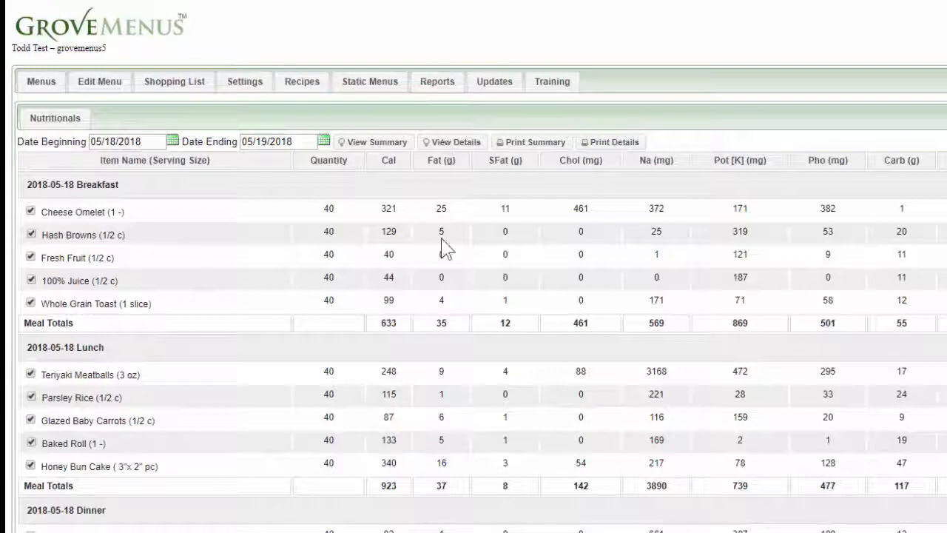